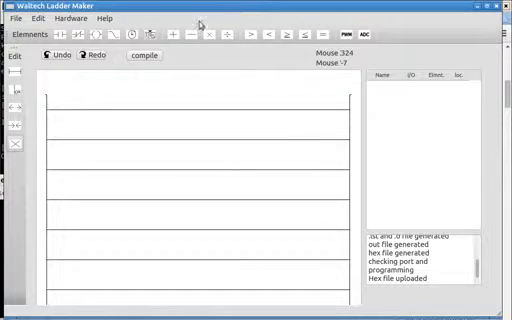
# Place a contact, then select Arduino Nano hardware and view its I/O pin diagram
pyautogui.click(72, 105)
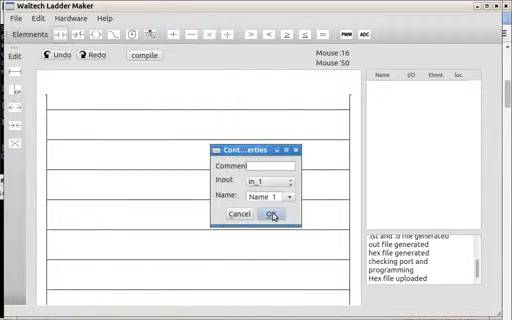
pyautogui.click(271, 219)
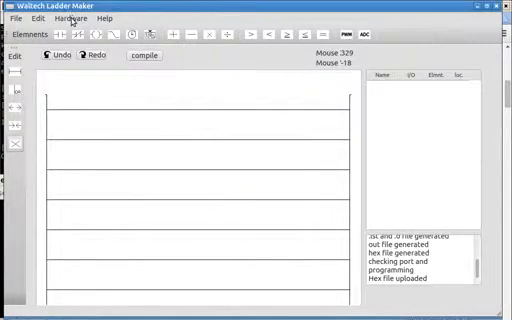
pyautogui.click(69, 18)
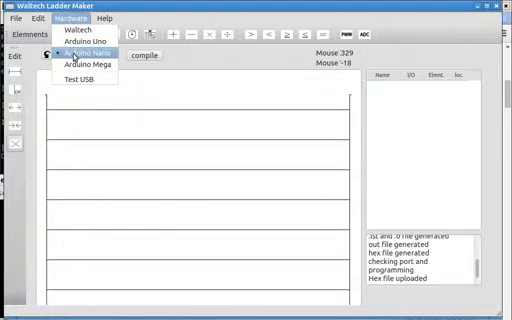
pyautogui.click(102, 18)
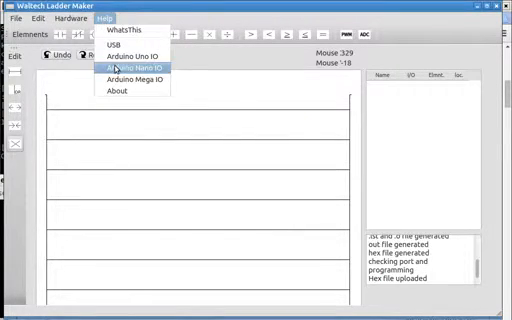
pyautogui.click(132, 68)
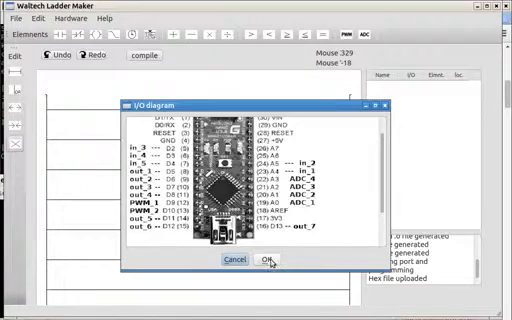
pyautogui.click(272, 260)
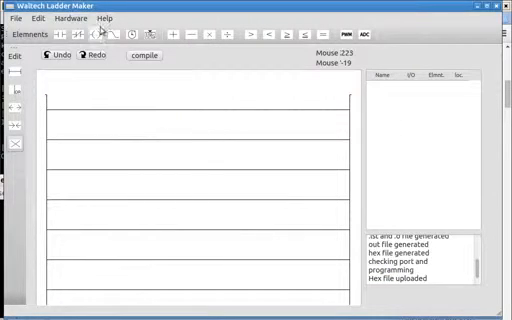
# Build a rung with contact in_1 driving coil out_6, then compile and upload
pyautogui.click(72, 18)
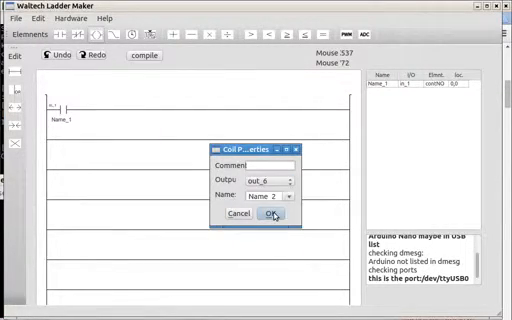
pyautogui.click(270, 217)
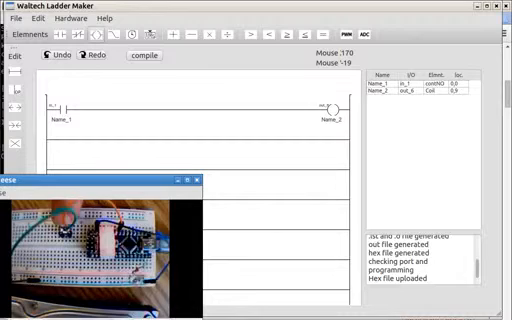
pyautogui.click(194, 180)
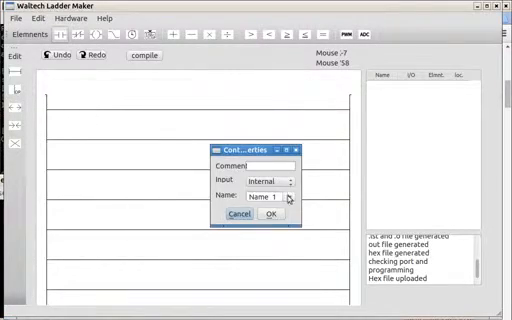
# Place contact in_1, a counter and coil out_6 on rung 1, then compile
pyautogui.click(278, 196)
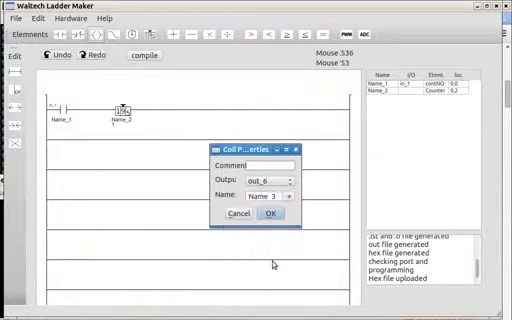
pyautogui.click(269, 214)
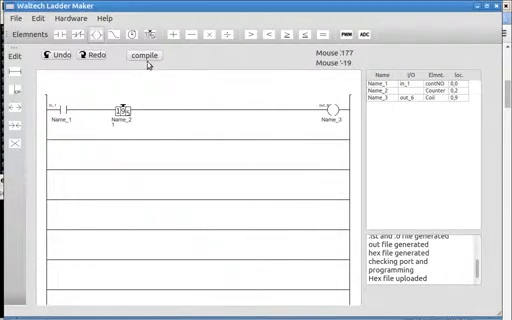
pyautogui.click(145, 57)
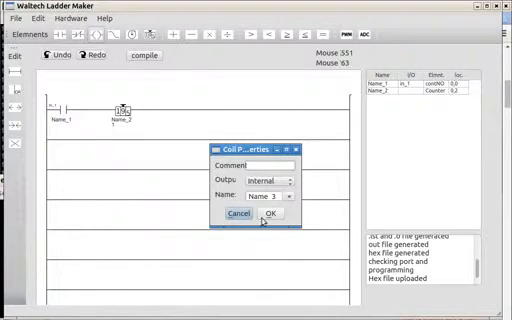
# Set the rung 1 coil to internal Name_3 and add a Name_3 contact on rung 2
pyautogui.click(269, 213)
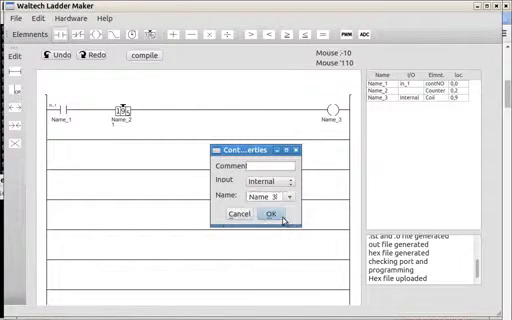
pyautogui.click(269, 217)
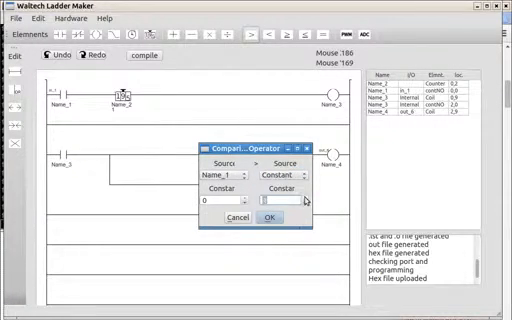
# Set the Name_1 > 4 constant and make Name_3 the source of the parallel == 2 comparison
pyautogui.click(269, 217)
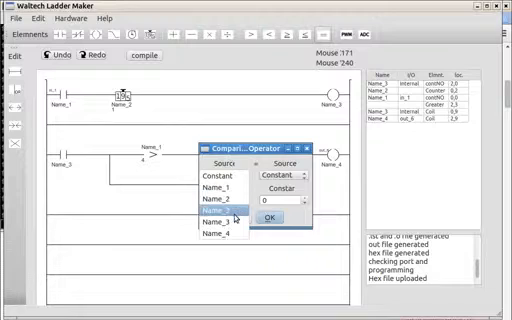
pyautogui.click(222, 210)
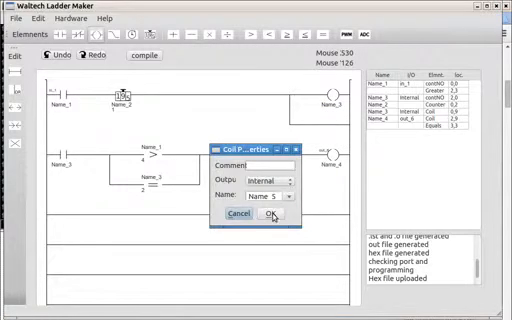
# Confirm an internal Name_5 coil on a parallel branch of rung 1
pyautogui.click(268, 216)
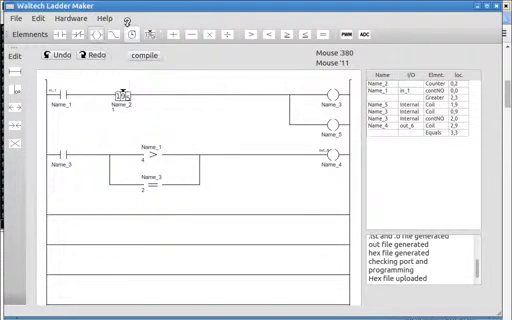
pyautogui.moveTo(349, 35)
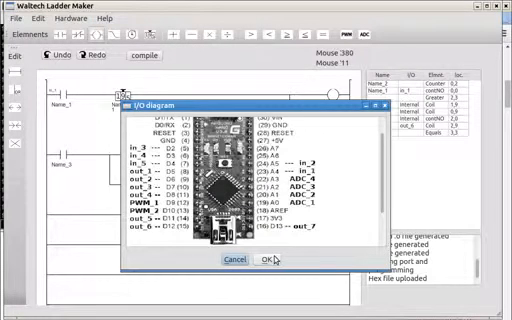
pyautogui.click(268, 259)
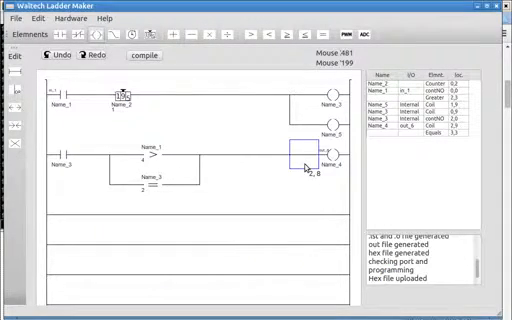